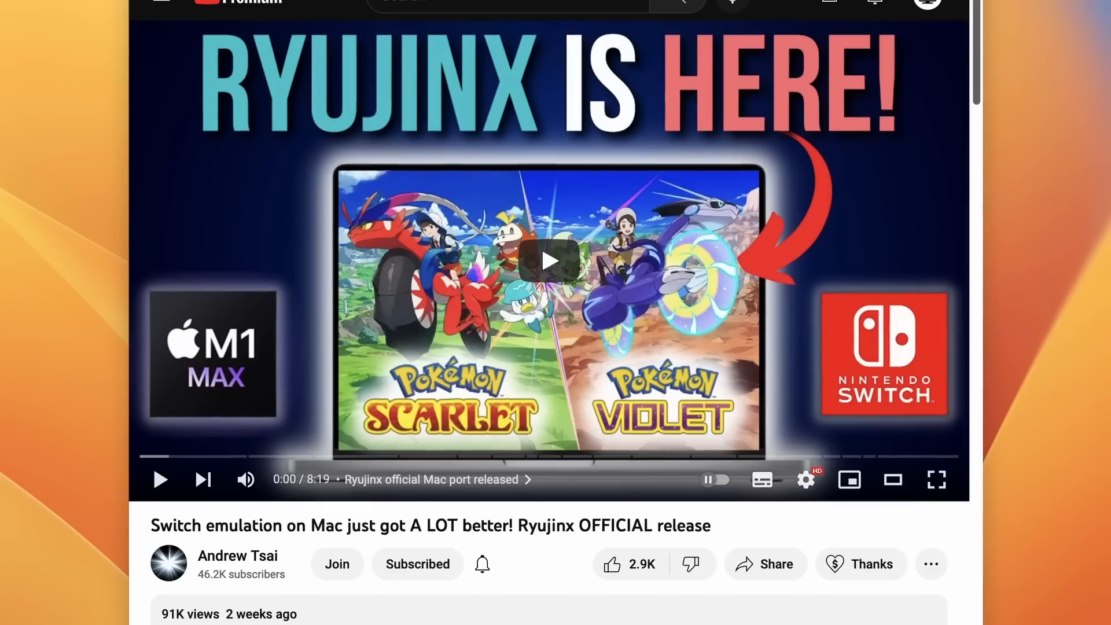
- Share Crisis Core's 718 local shaders and dismiss the larger-cache-already-awaiting-approval notice
{"action": "scroll", "scroll_direction": "up", "scroll_amount": 3}
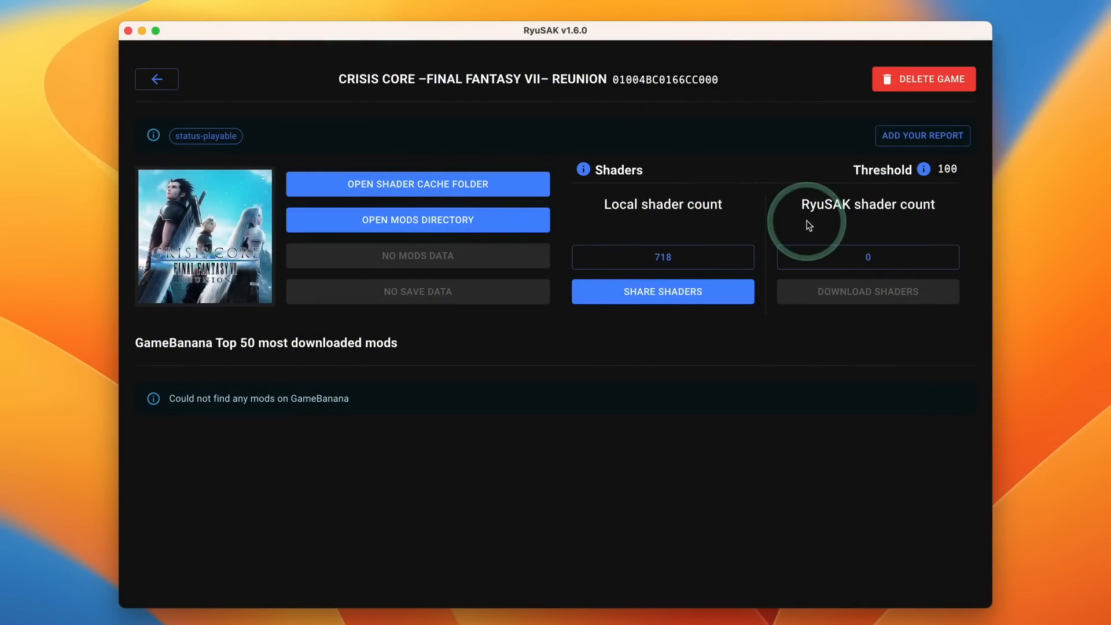
{"action": "mouse_move", "coordinate": [942, 211]}
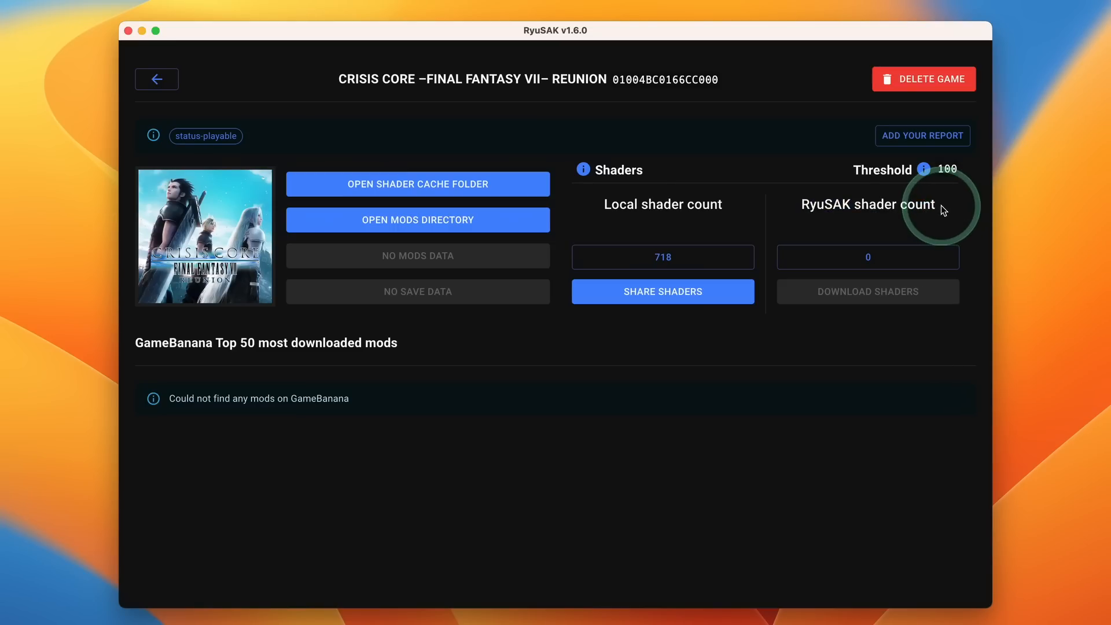
{"action": "mouse_move", "coordinate": [867, 263]}
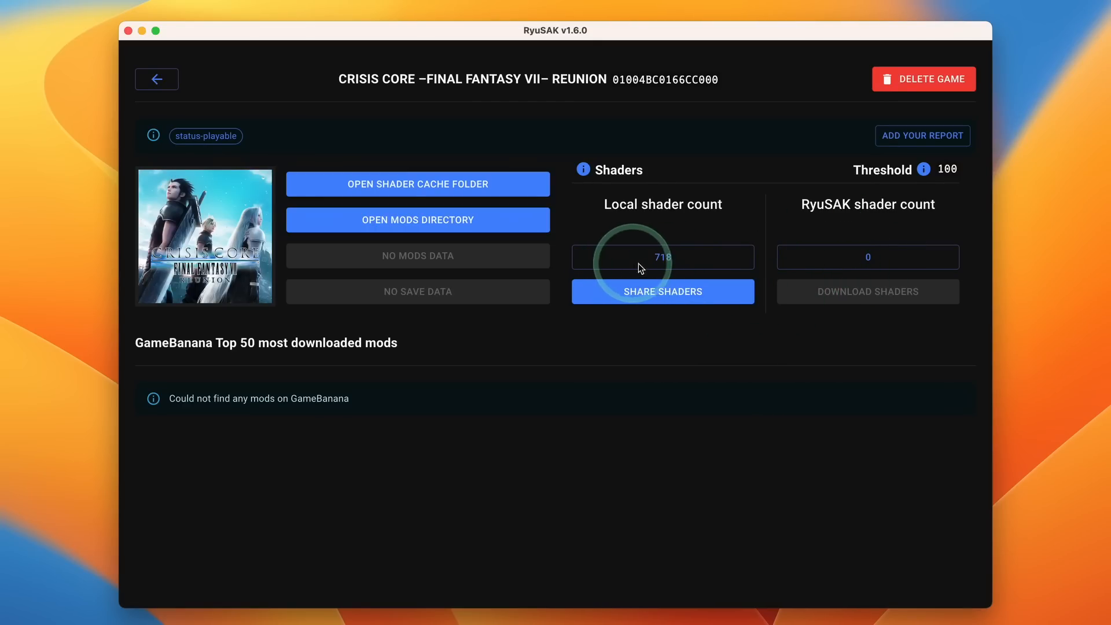
{"action": "left_click", "coordinate": [661, 292]}
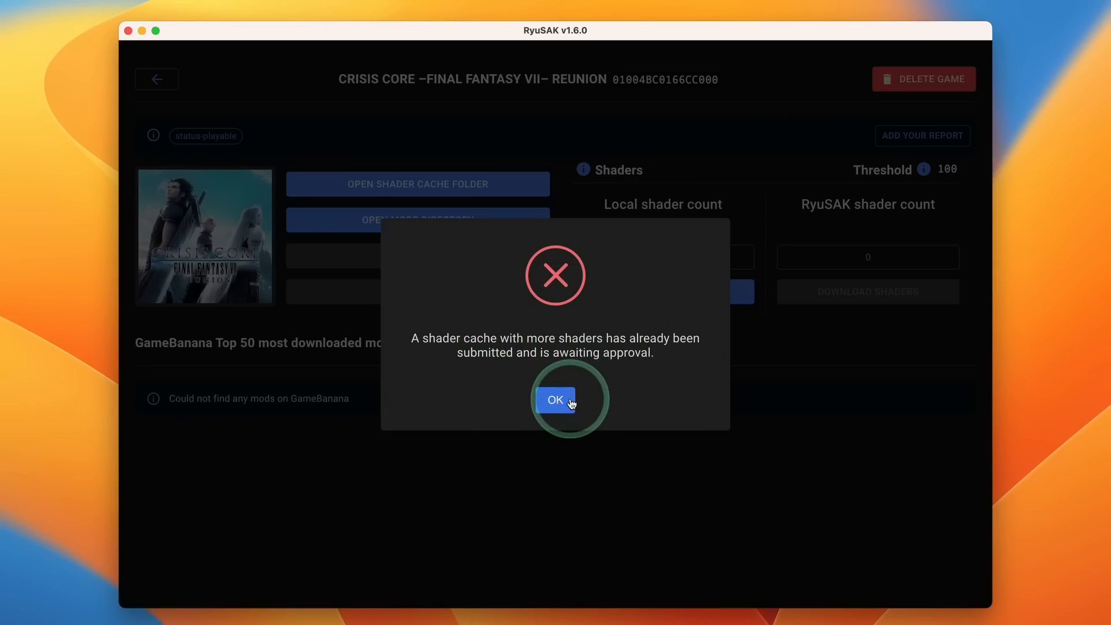
{"action": "left_click", "coordinate": [554, 399]}
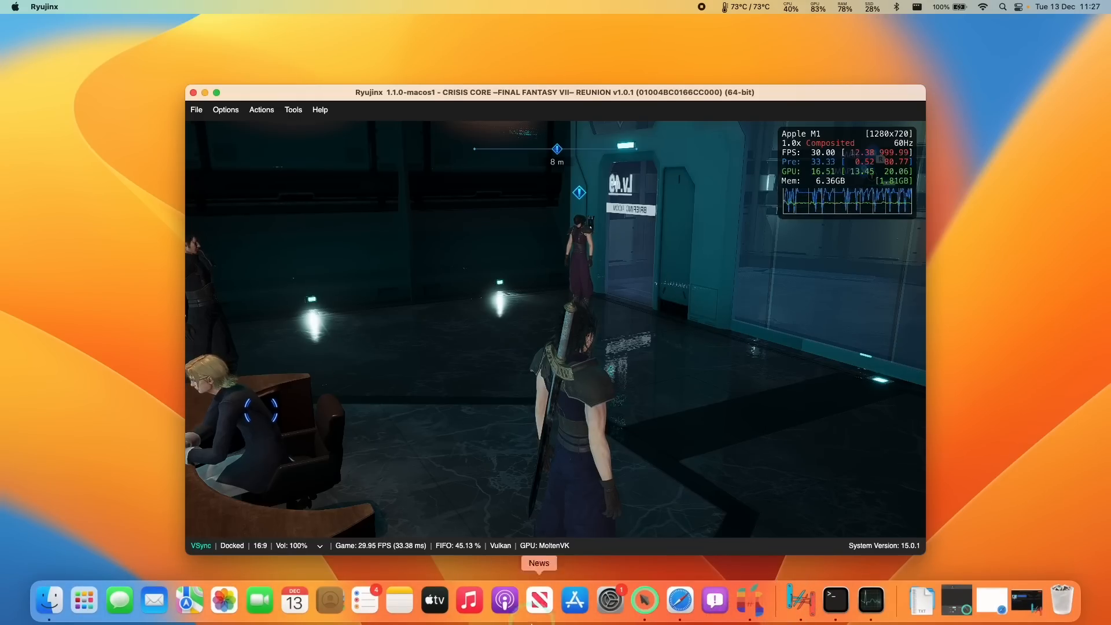
- Show Downloads in Finder and select the cheat file 6601A8A72426A5CD.txt
{"action": "left_click", "coordinate": [49, 601]}
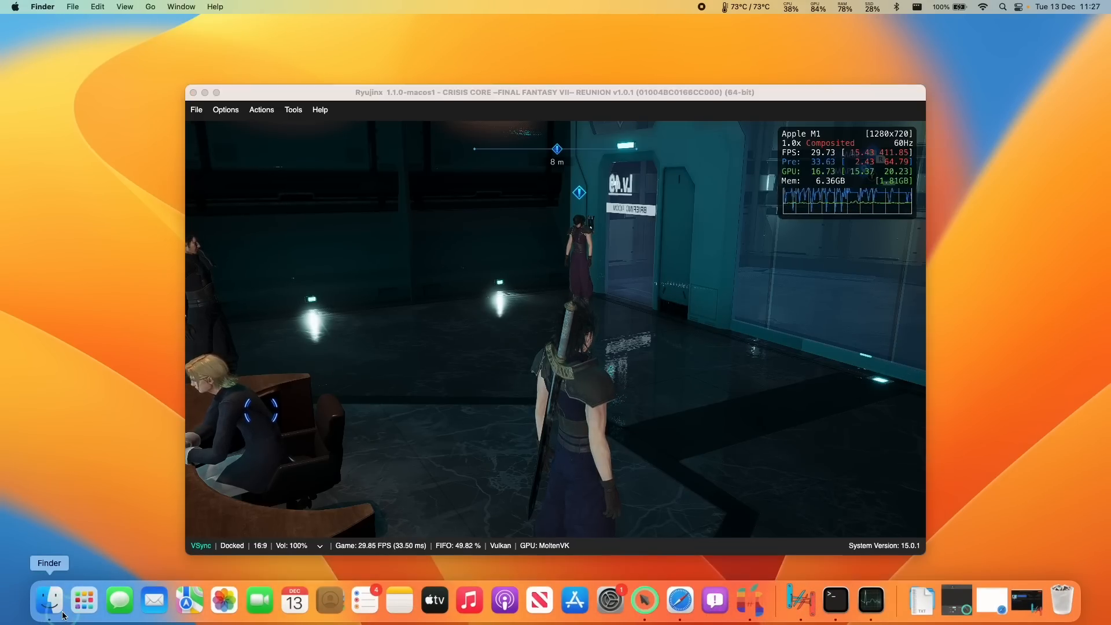
{"action": "left_click", "coordinate": [47, 601]}
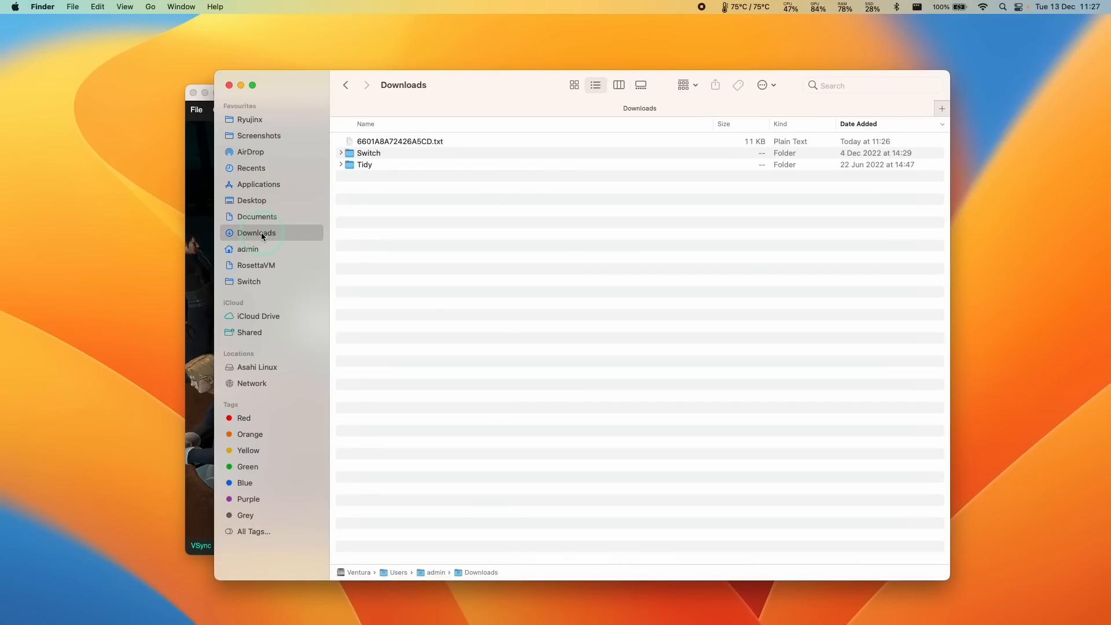
{"action": "left_click", "coordinate": [400, 141]}
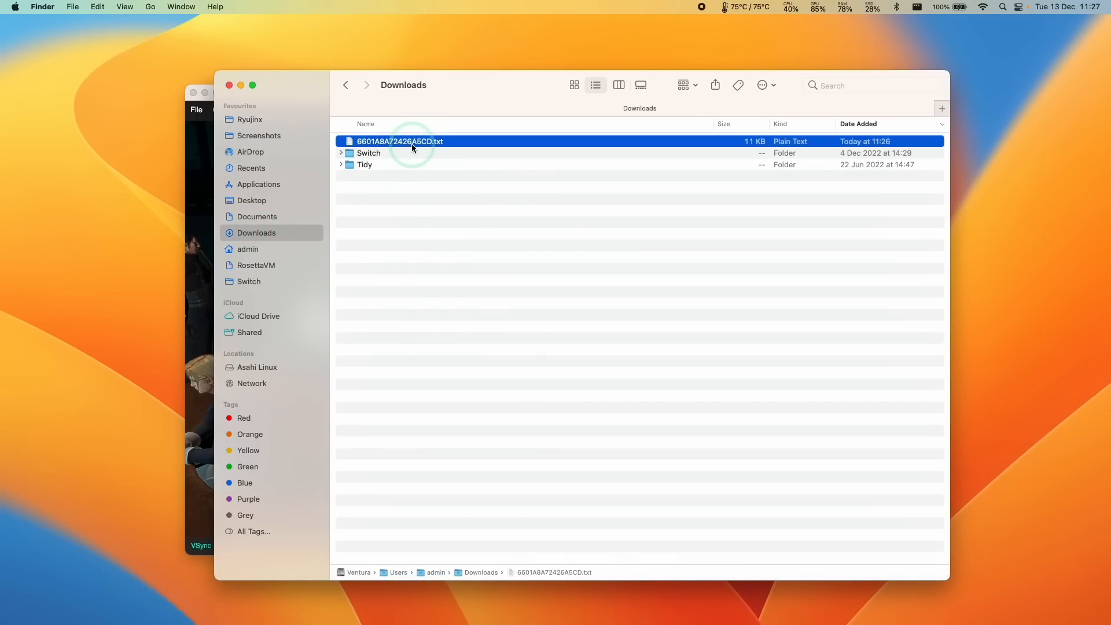
{"action": "mouse_move", "coordinate": [408, 297]}
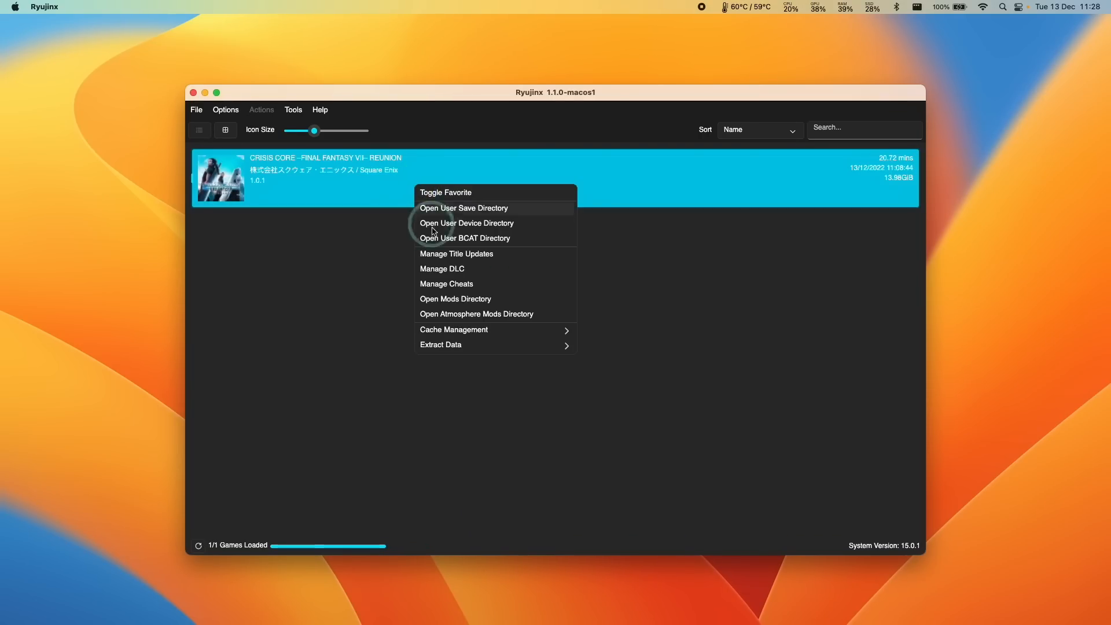
- Create a 'cheats' folder in Crisis Core's mods directory and bring up the game's options
{"action": "left_click", "coordinate": [454, 299]}
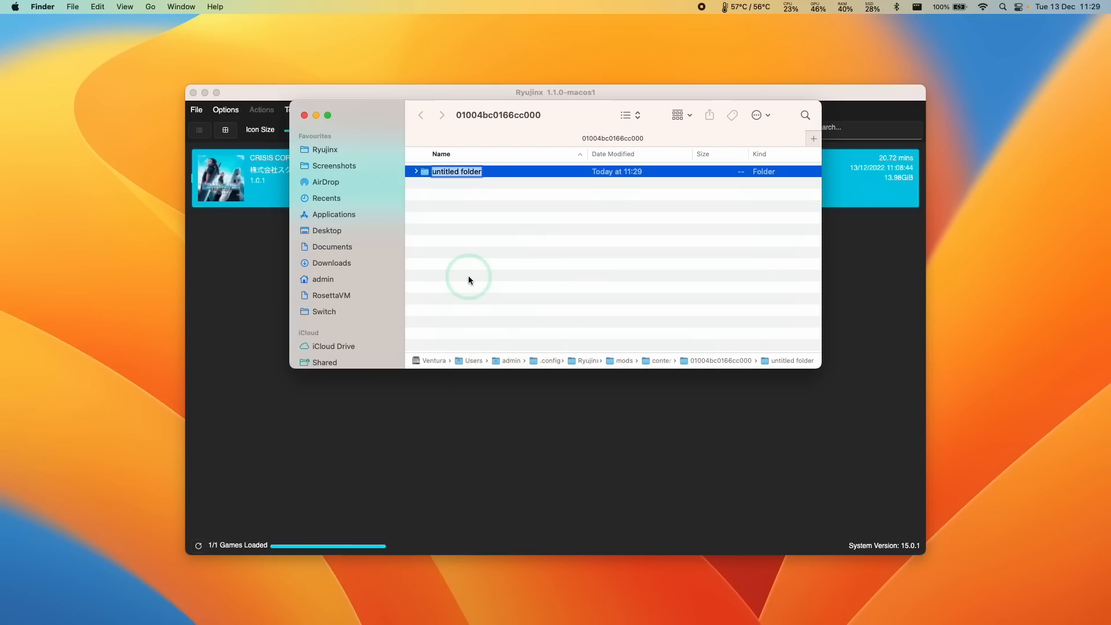
{"action": "type", "text": "cheats"}
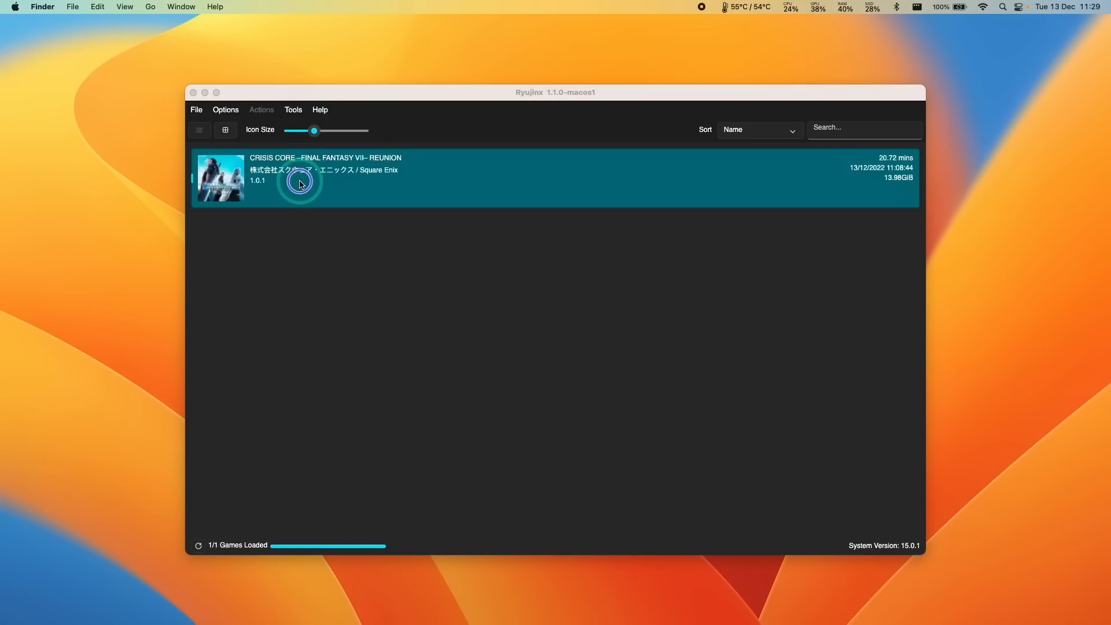
{"action": "right_click", "coordinate": [297, 180]}
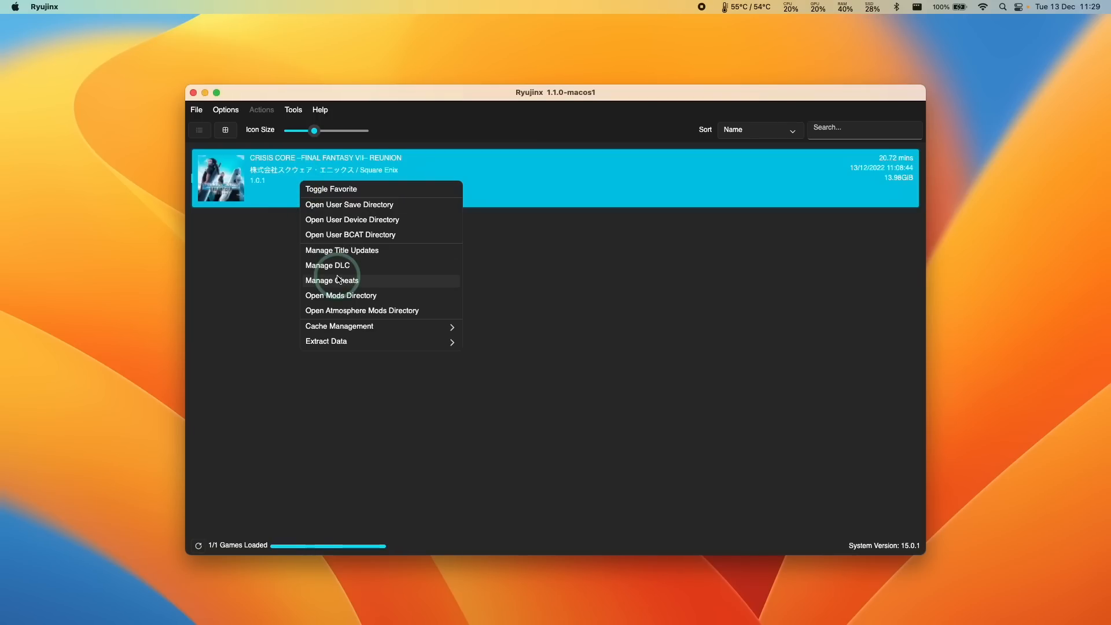
- Show Crisis Core's cheat manager listing the 6601A8A72426A5CD FPS, VSync and resolution cheats
{"action": "left_click", "coordinate": [332, 280]}
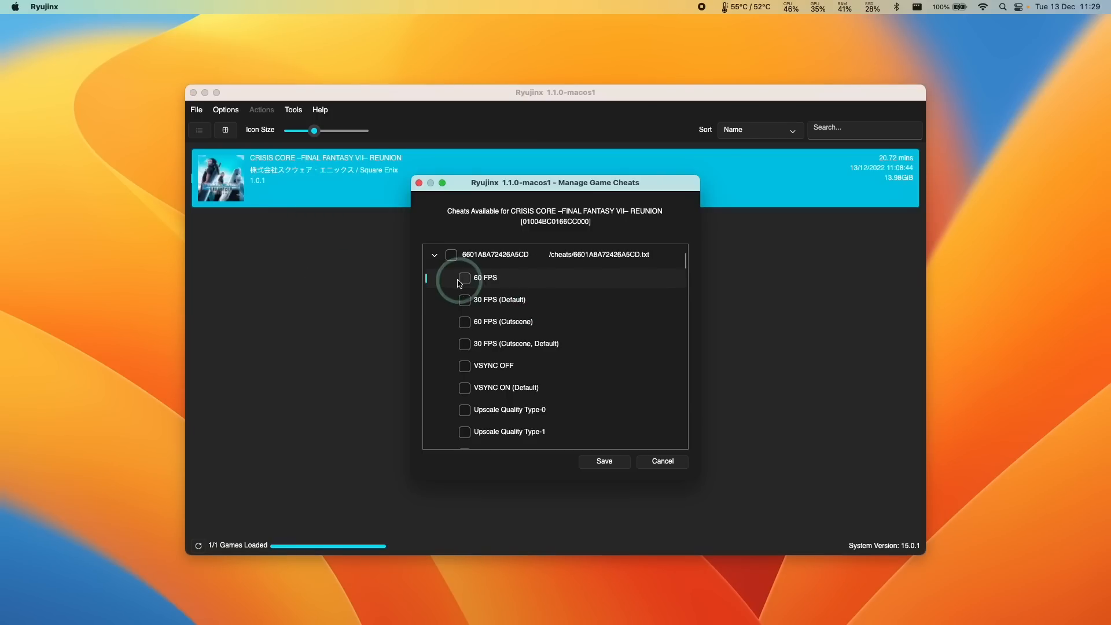
{"action": "scroll", "scroll_direction": "down", "scroll_amount": 3}
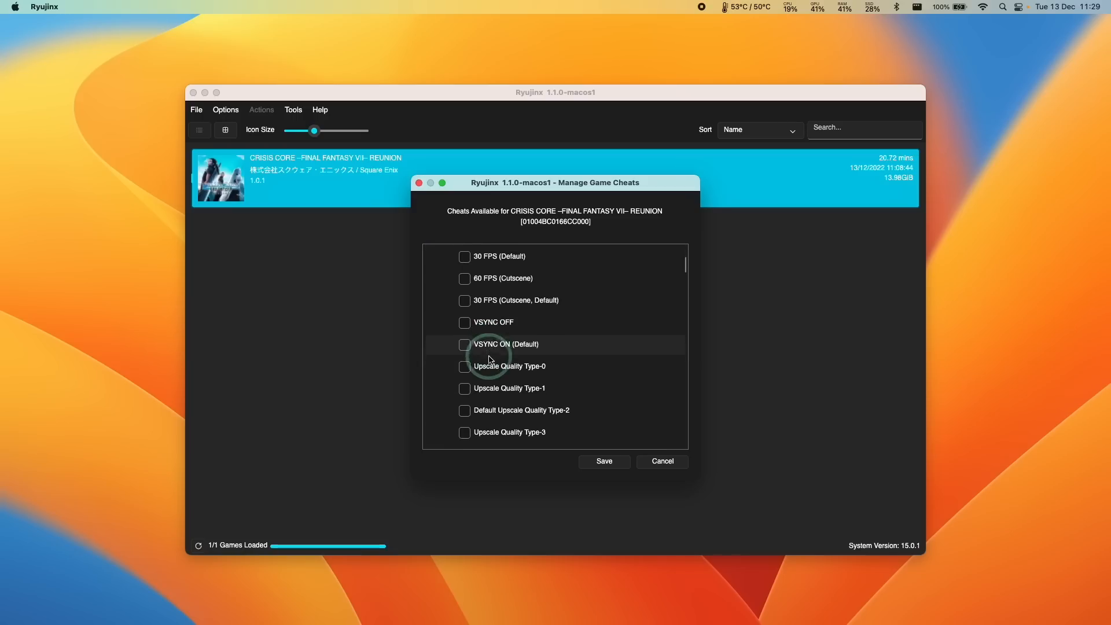
{"action": "scroll", "scroll_direction": "down", "scroll_amount": 3}
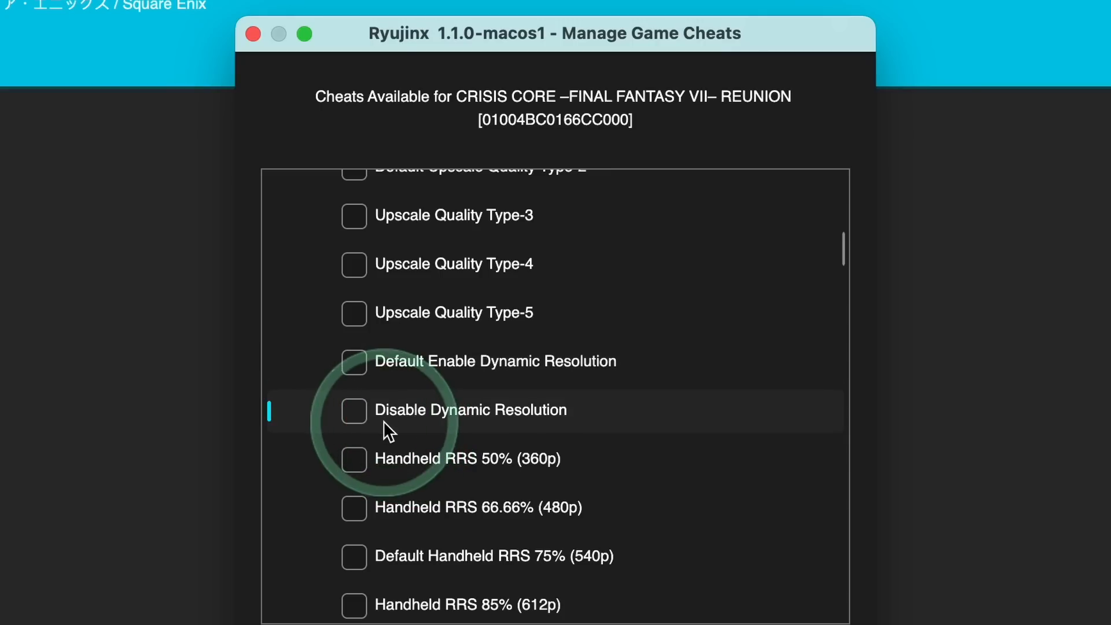
{"action": "mouse_move", "coordinate": [535, 419]}
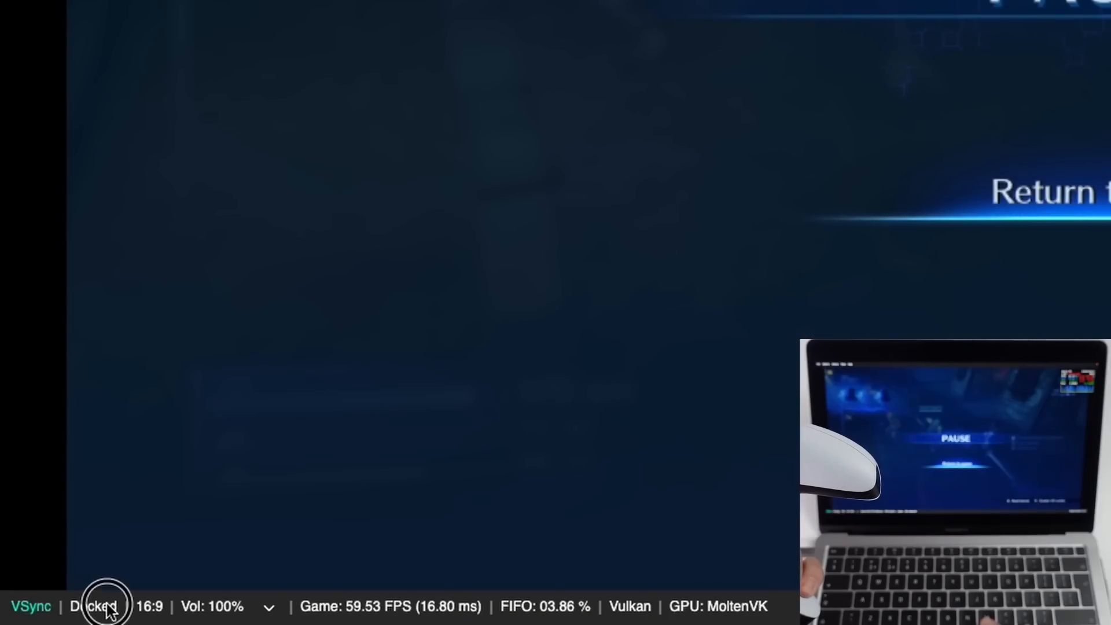
- Switch the emulated console from docked to handheld mode from the status bar
{"action": "left_click", "coordinate": [94, 605]}
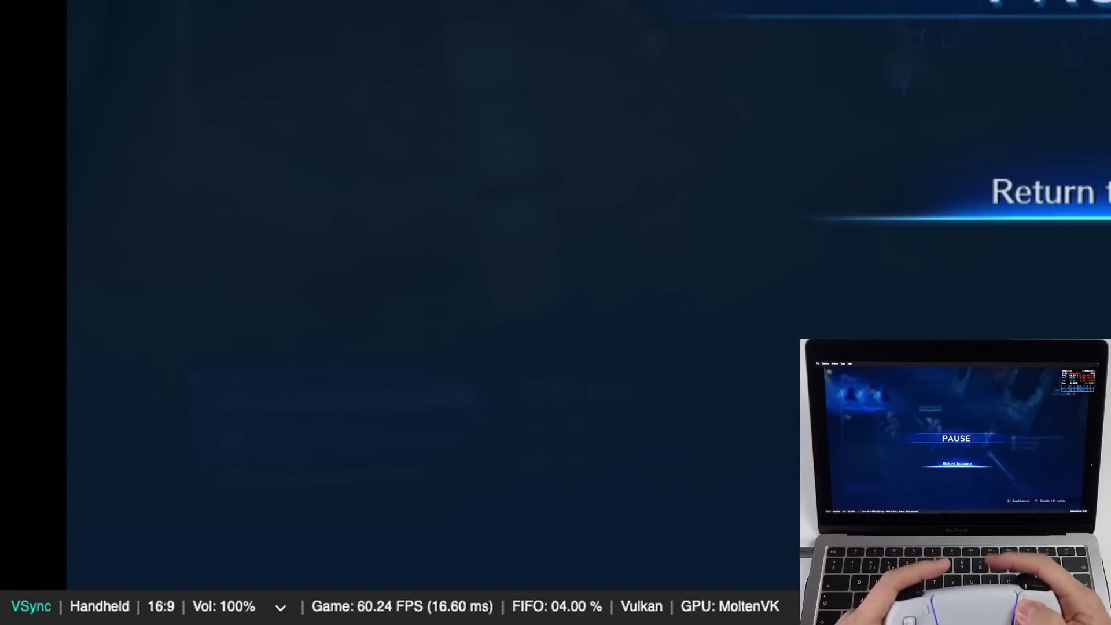